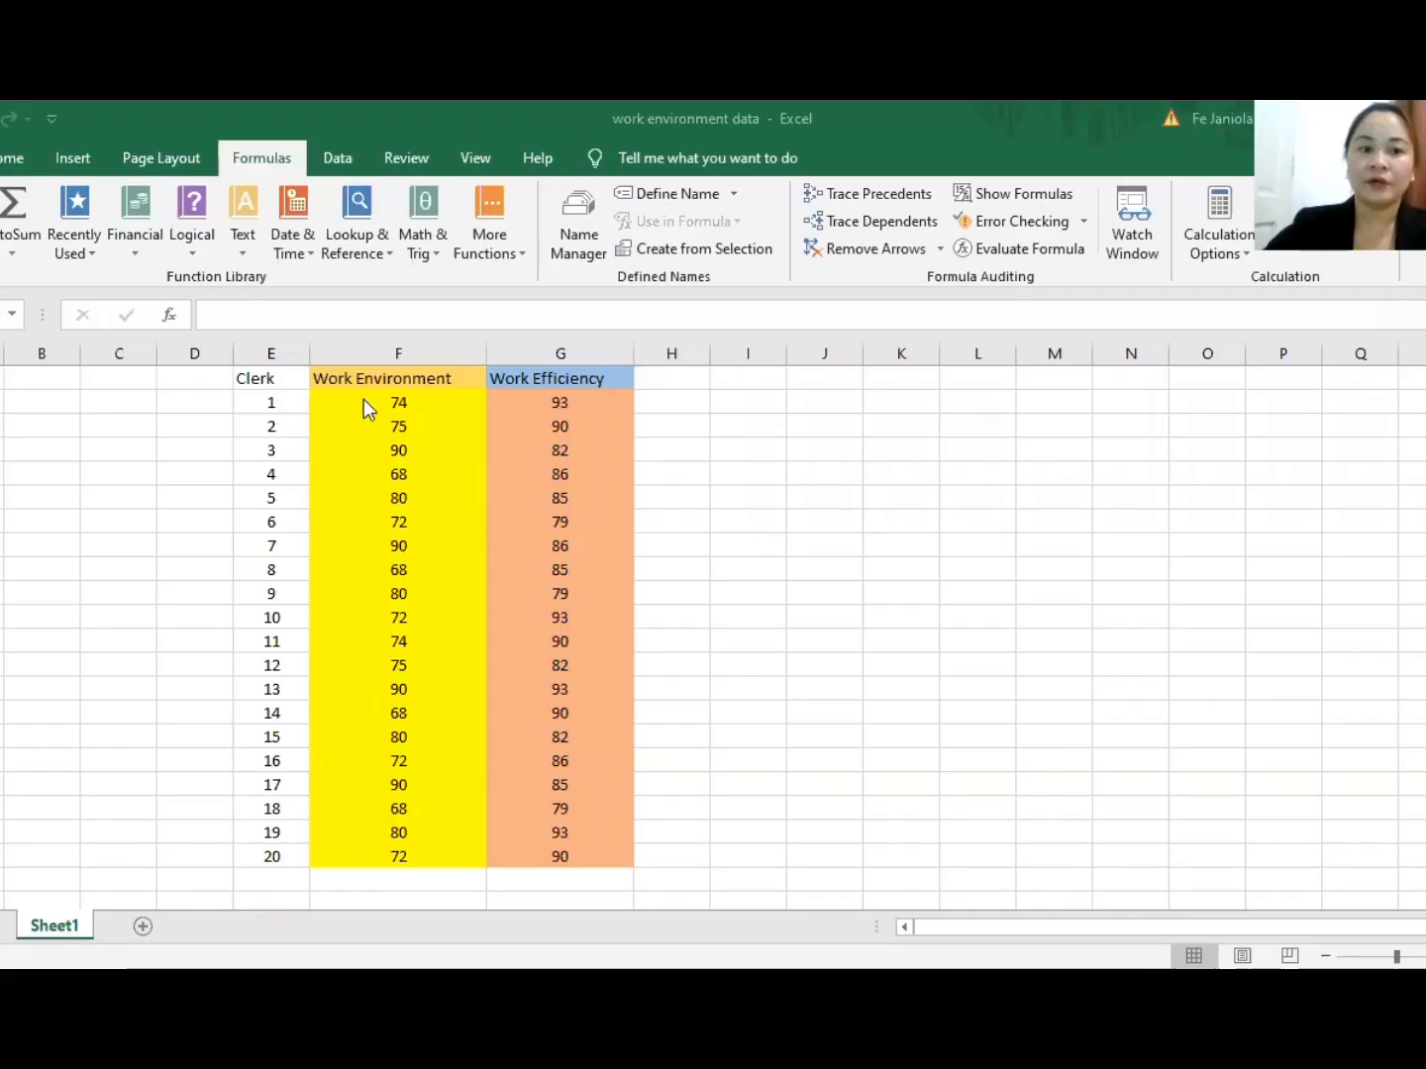
pyautogui.moveTo(879, 494)
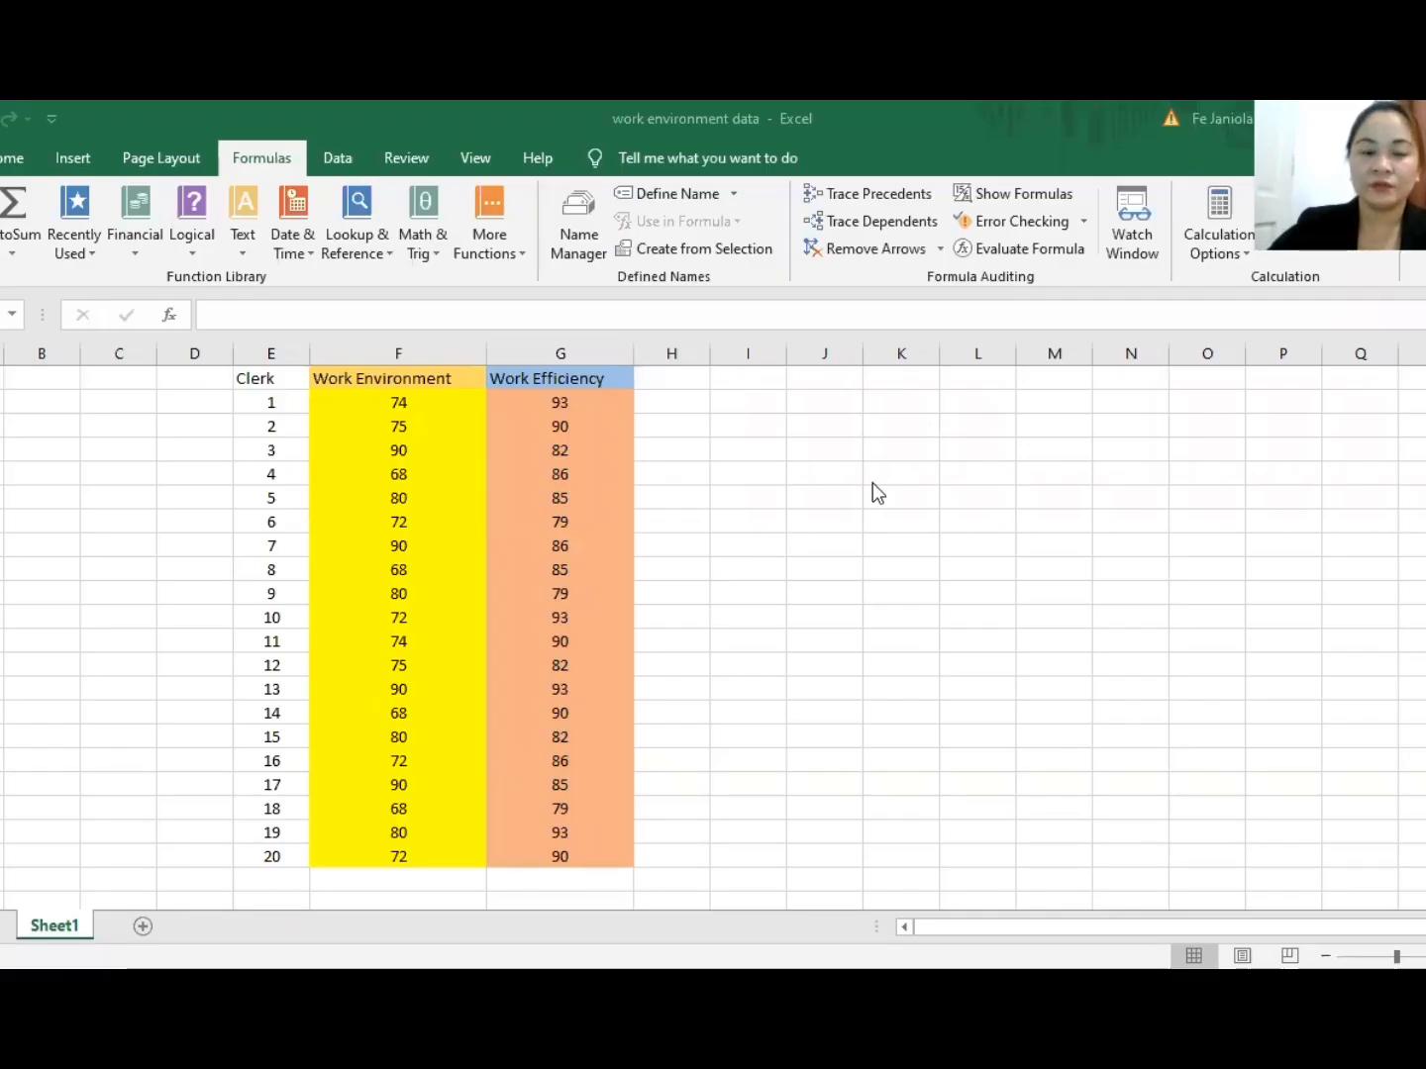
pyautogui.moveTo(956, 571)
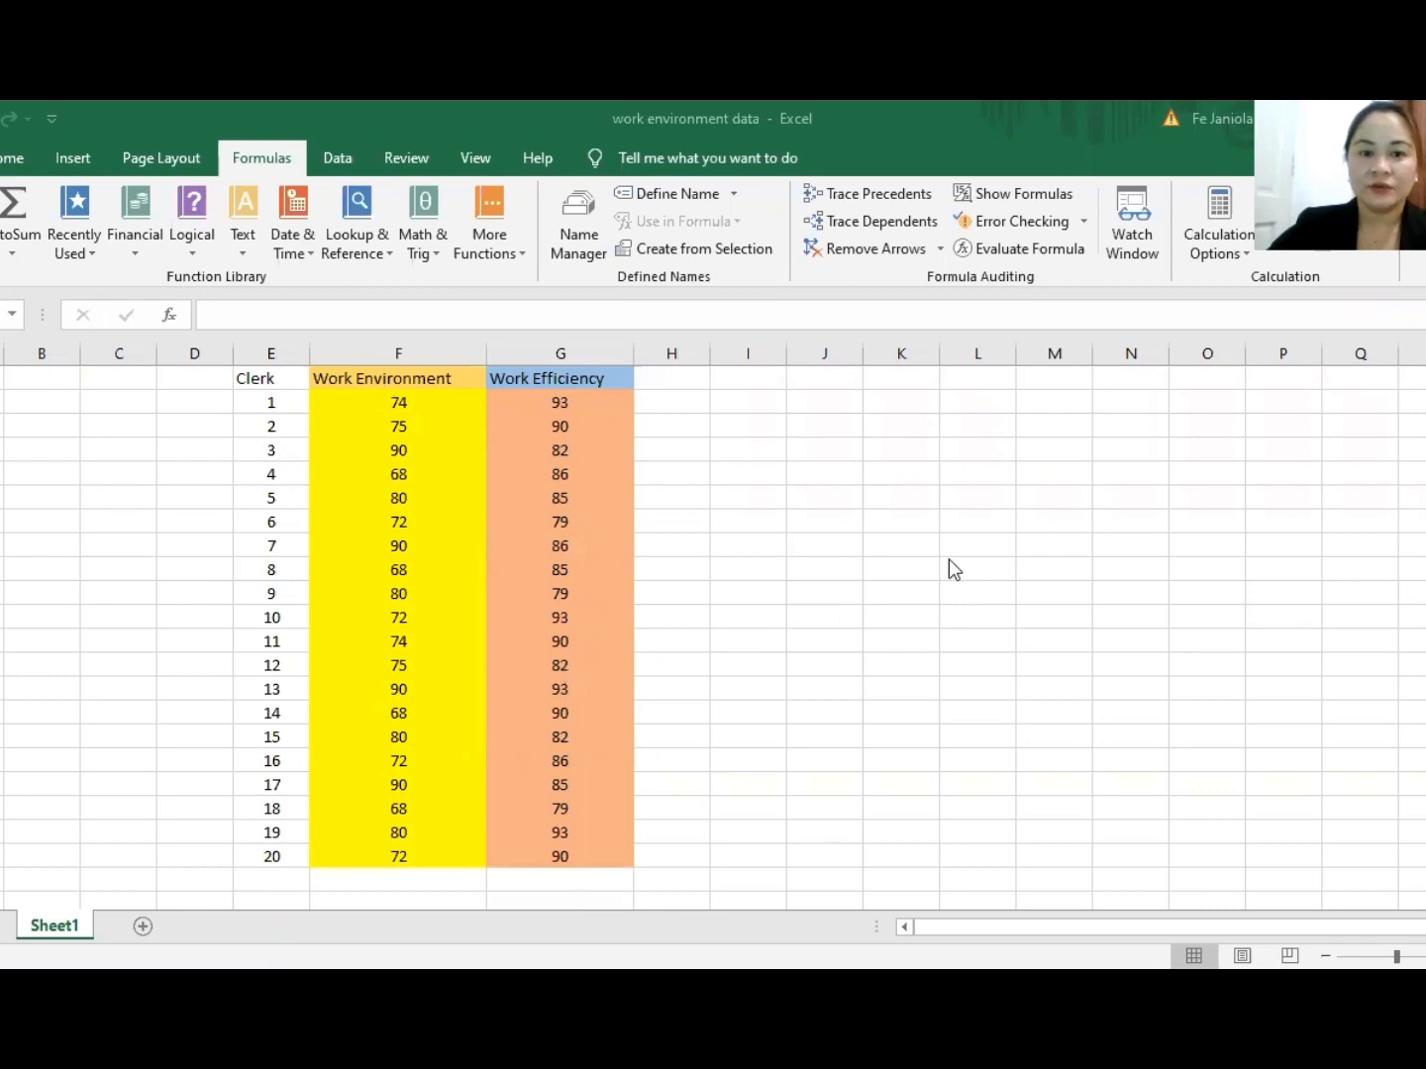
pyautogui.moveTo(951, 571)
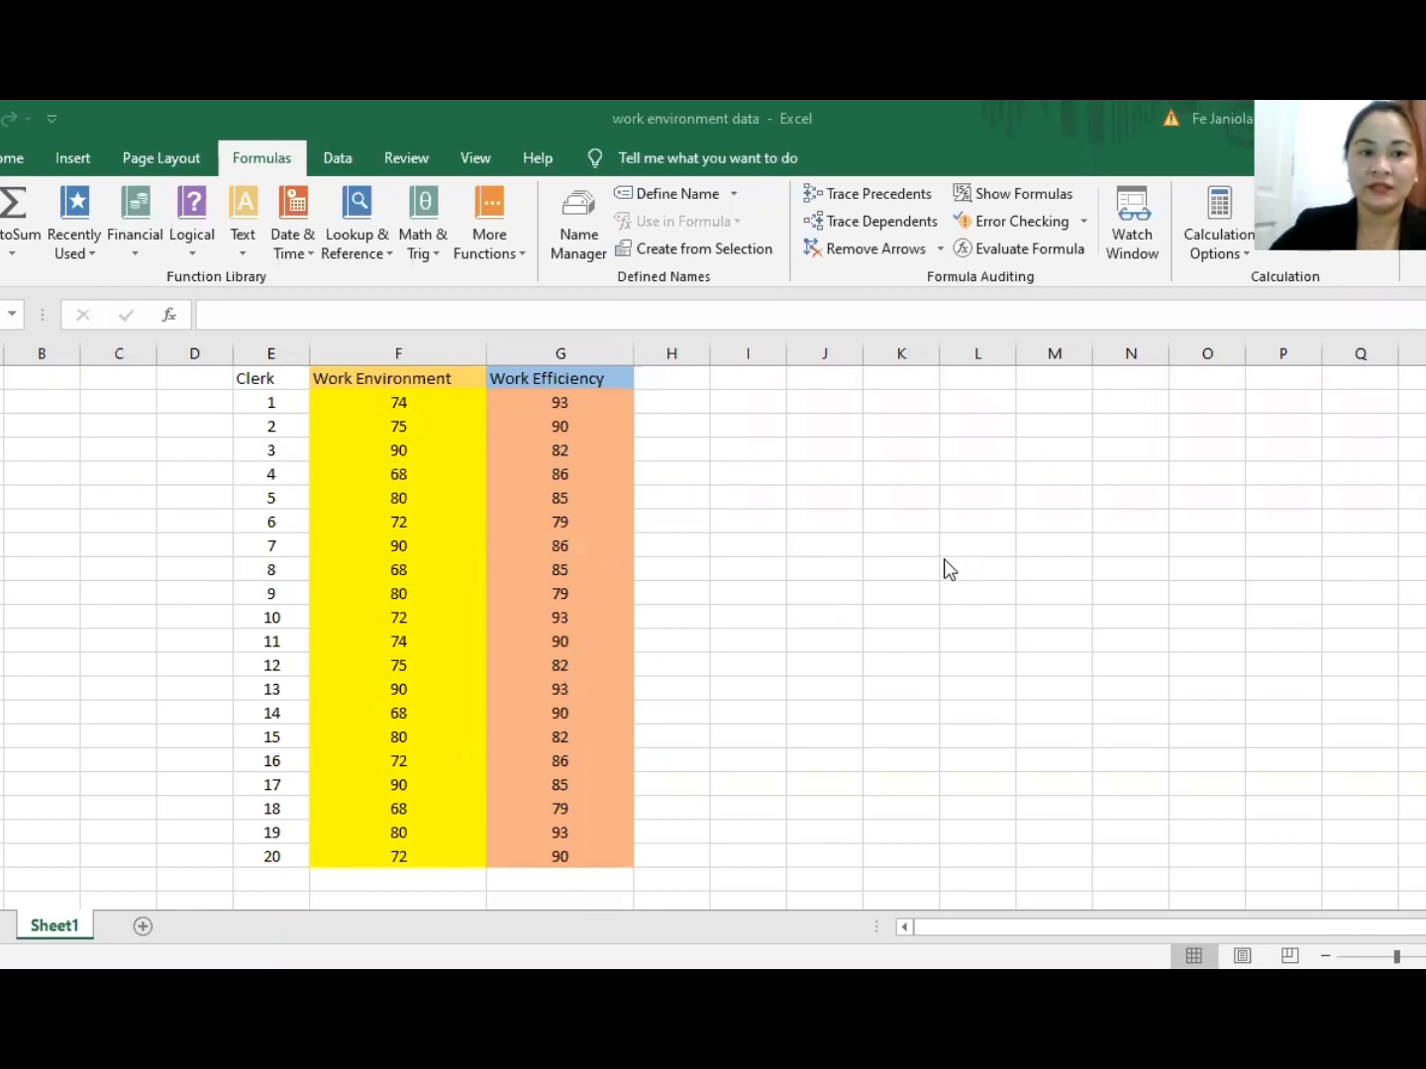
pyautogui.moveTo(836, 772)
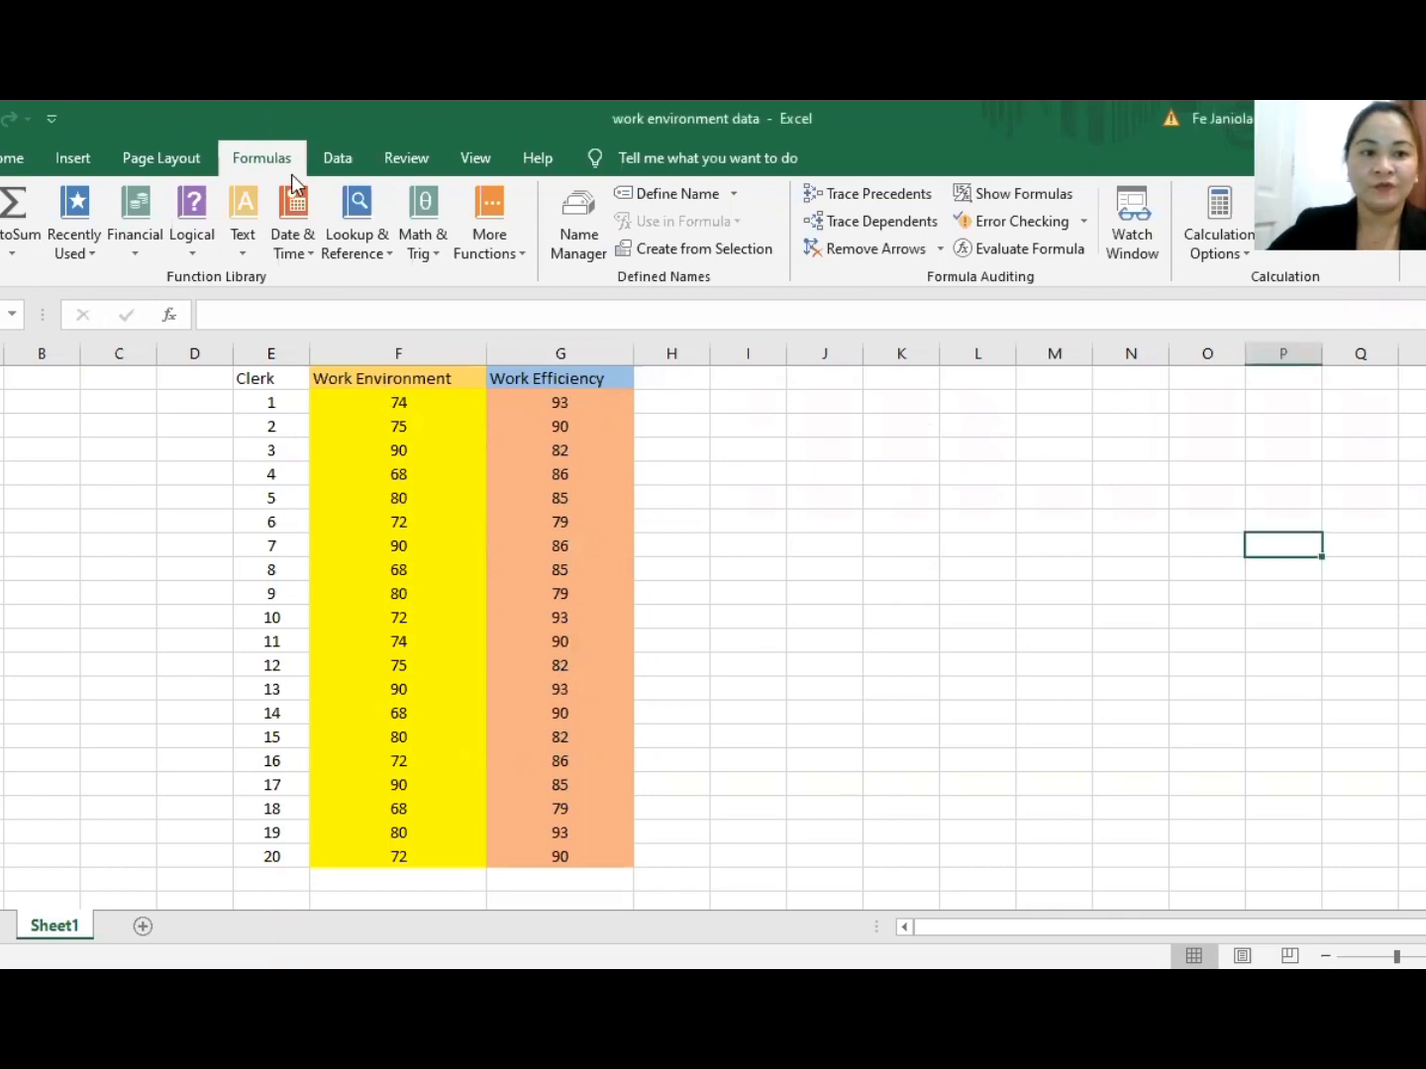
pyautogui.moveTo(277, 163)
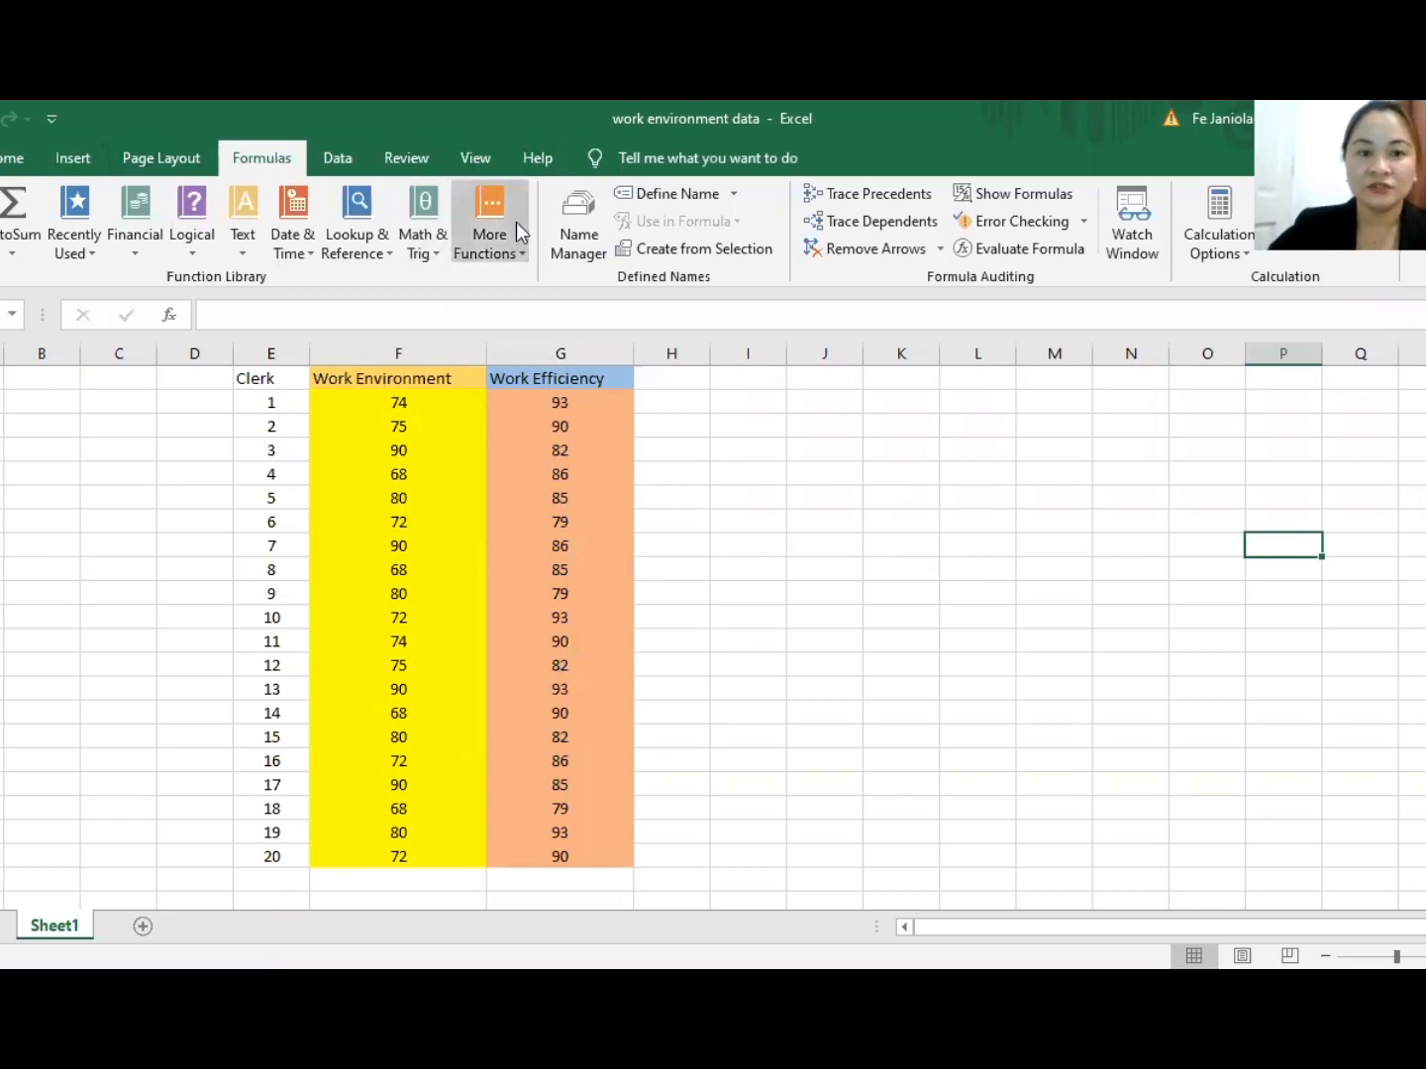
# Step: Show the Statistical function category from More Functions on the Formulas ribbon
pyautogui.click(490, 222)
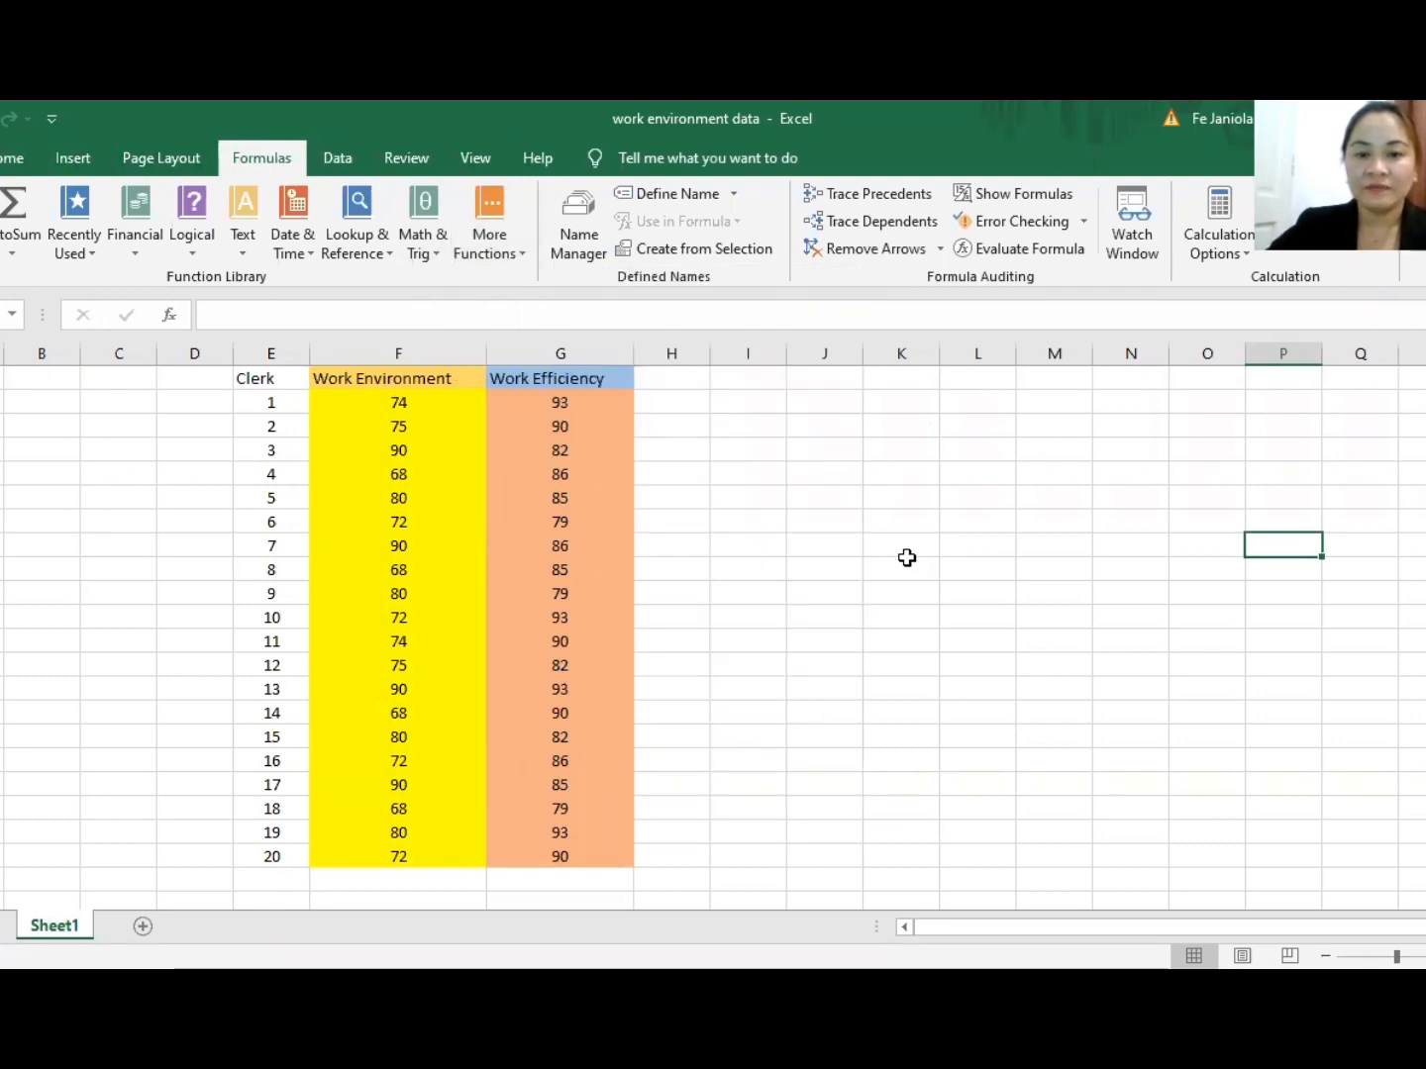
pyautogui.moveTo(662, 412)
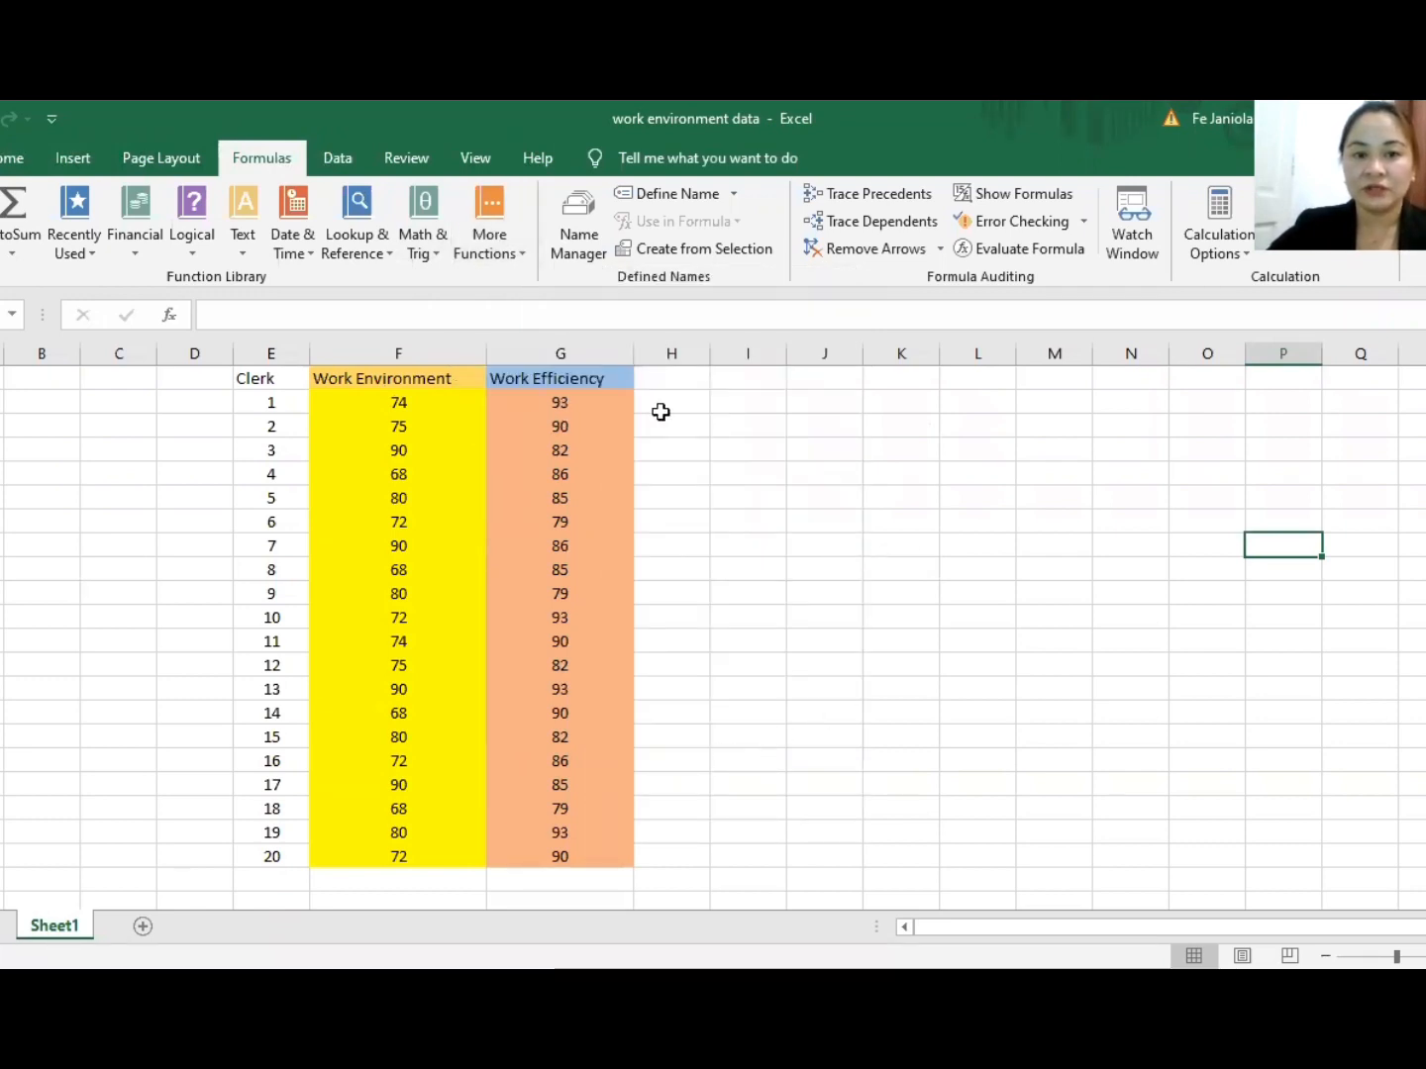
pyautogui.click(488, 222)
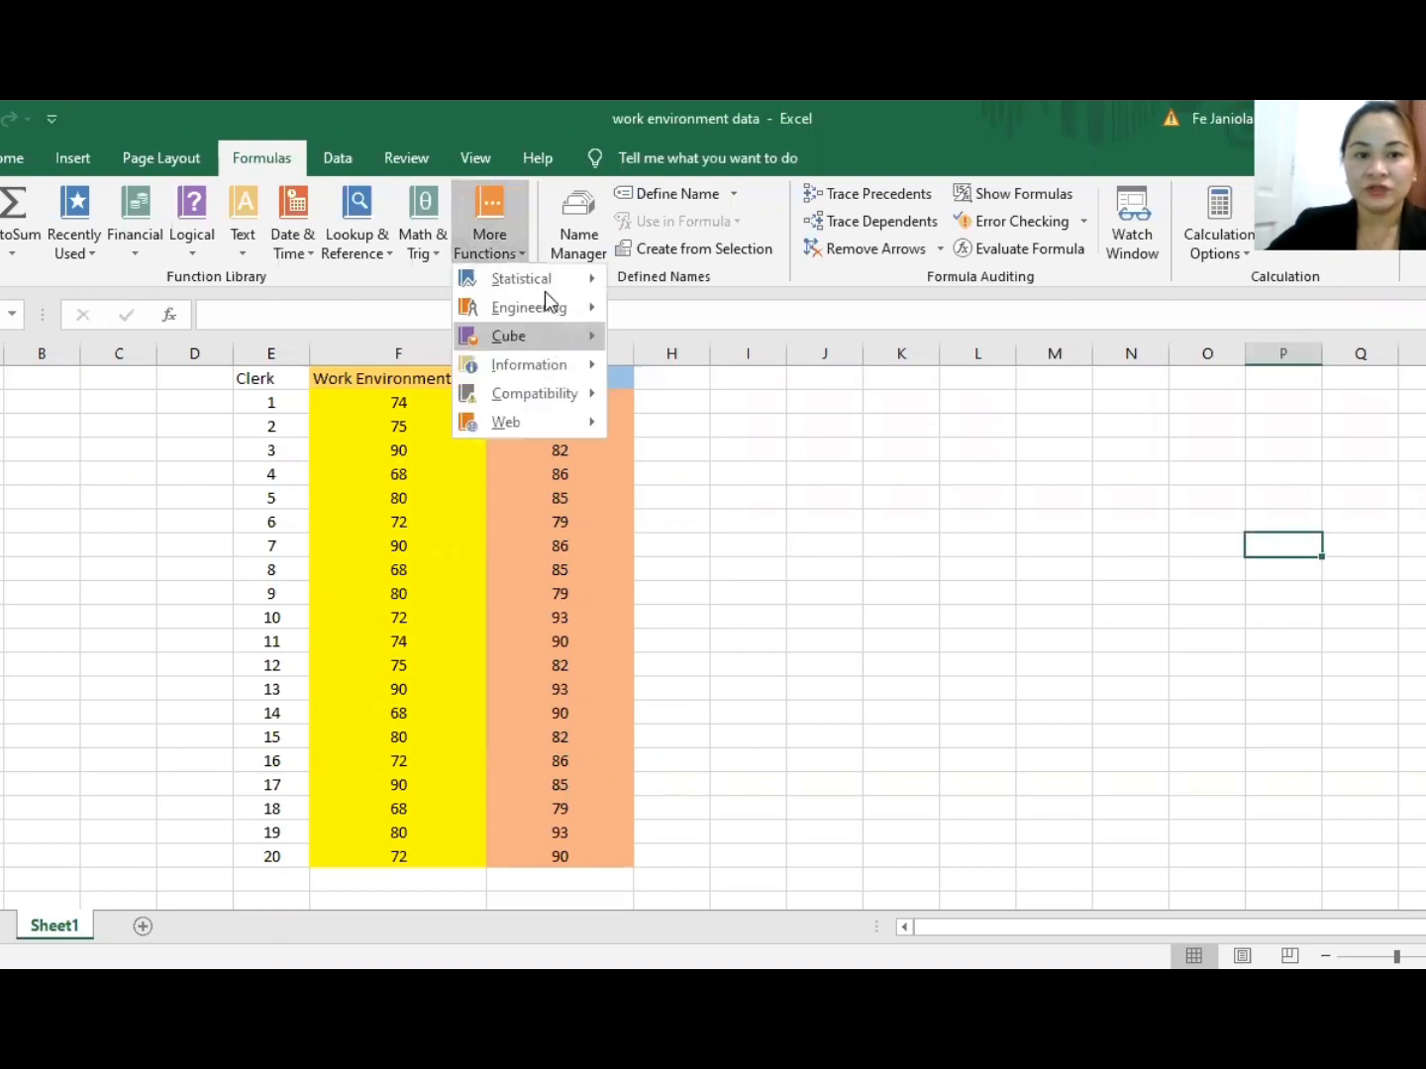
pyautogui.click(523, 278)
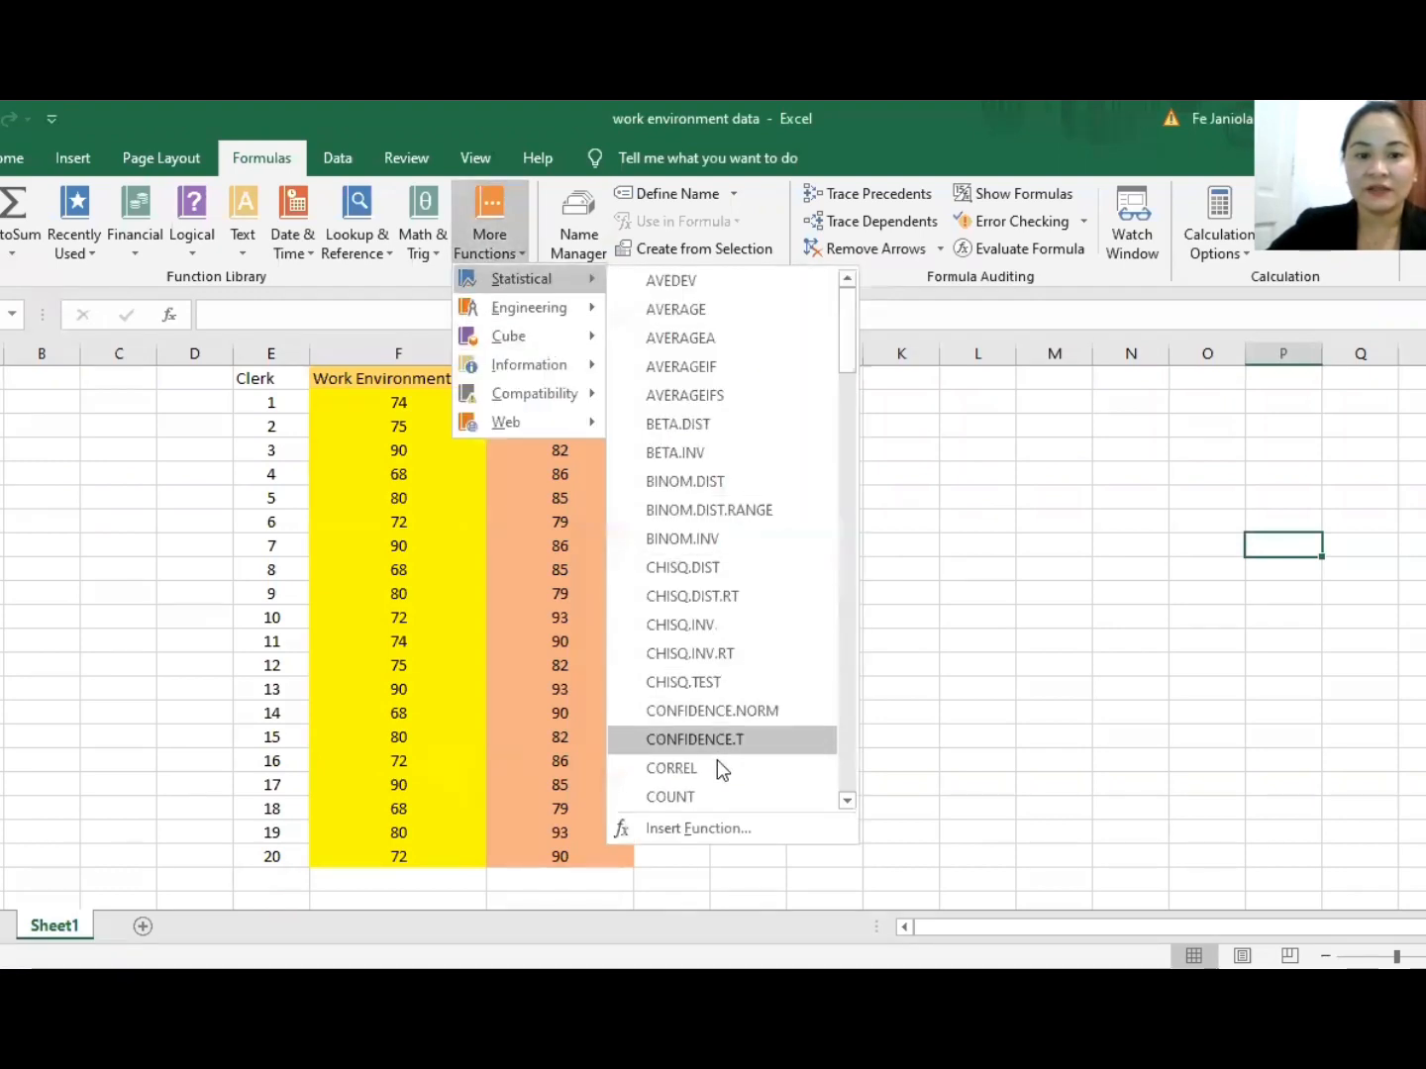
pyautogui.click(941, 582)
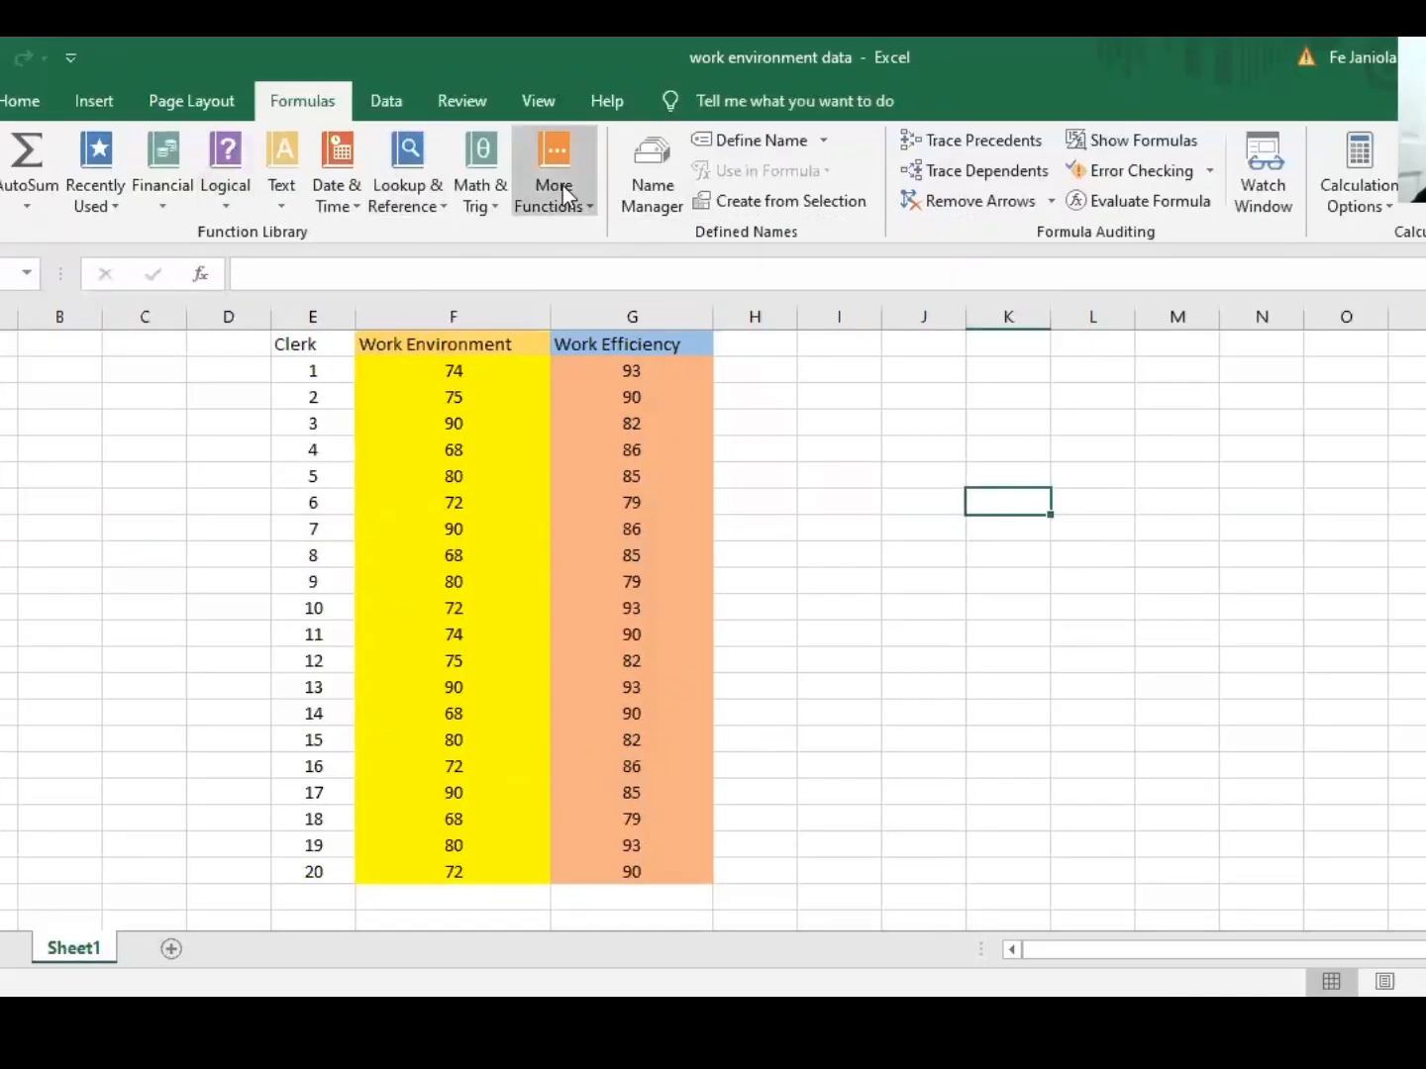
pyautogui.click(555, 169)
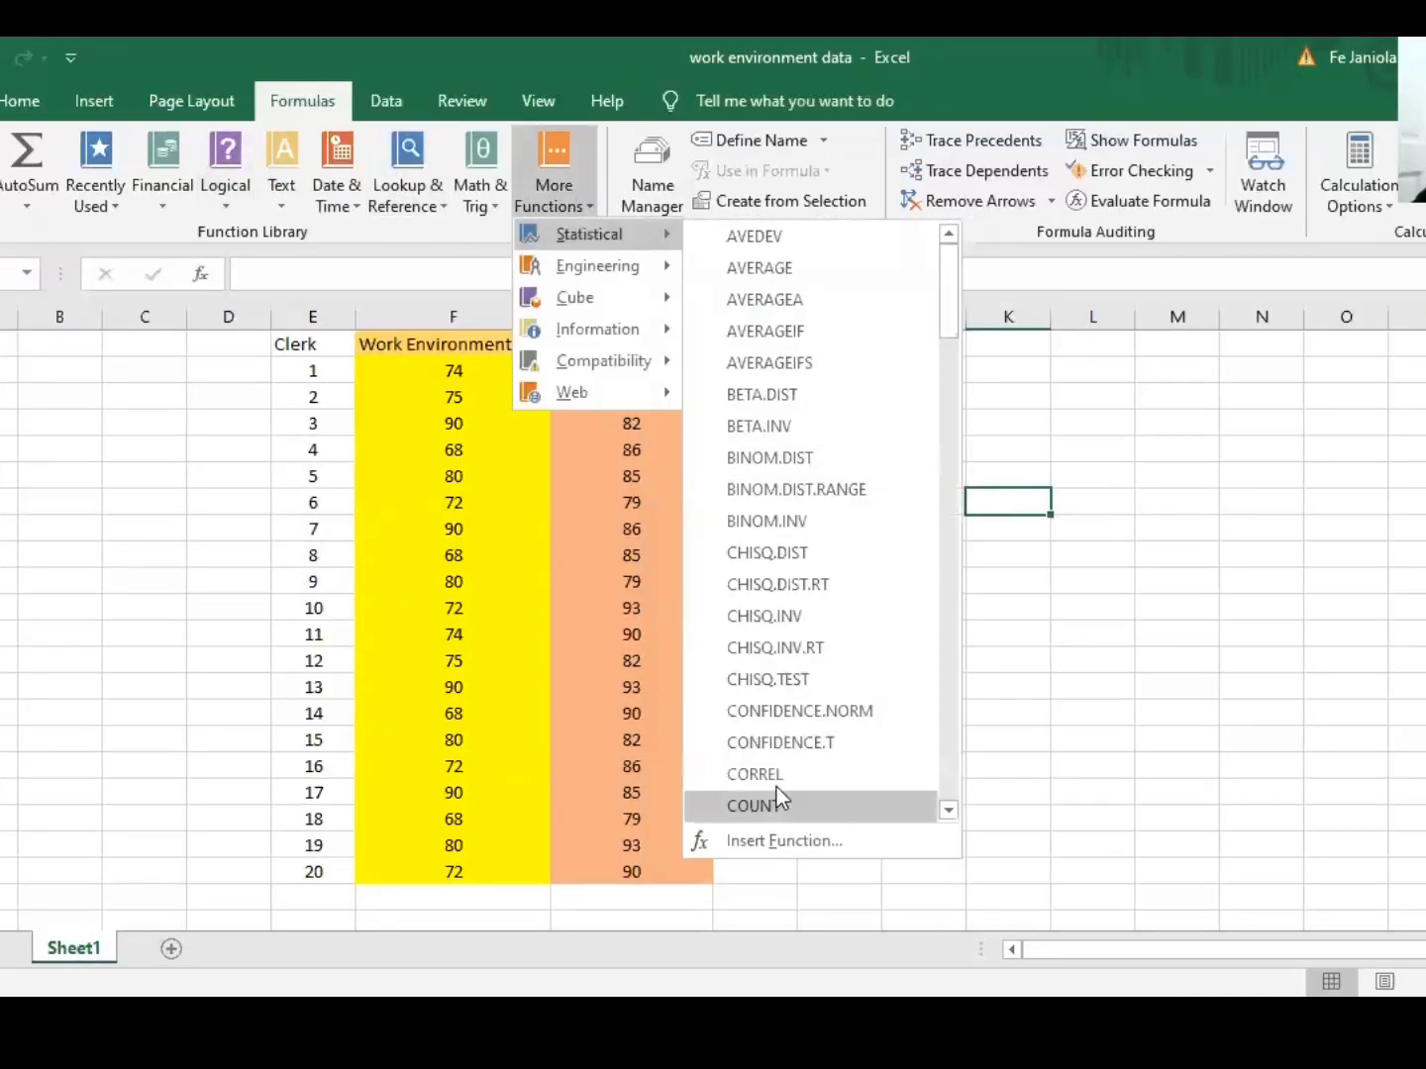
# Step: Start CORREL with Array1 F4:F23 and Array2 G4:G23, previewing -0.007153646
pyautogui.click(755, 772)
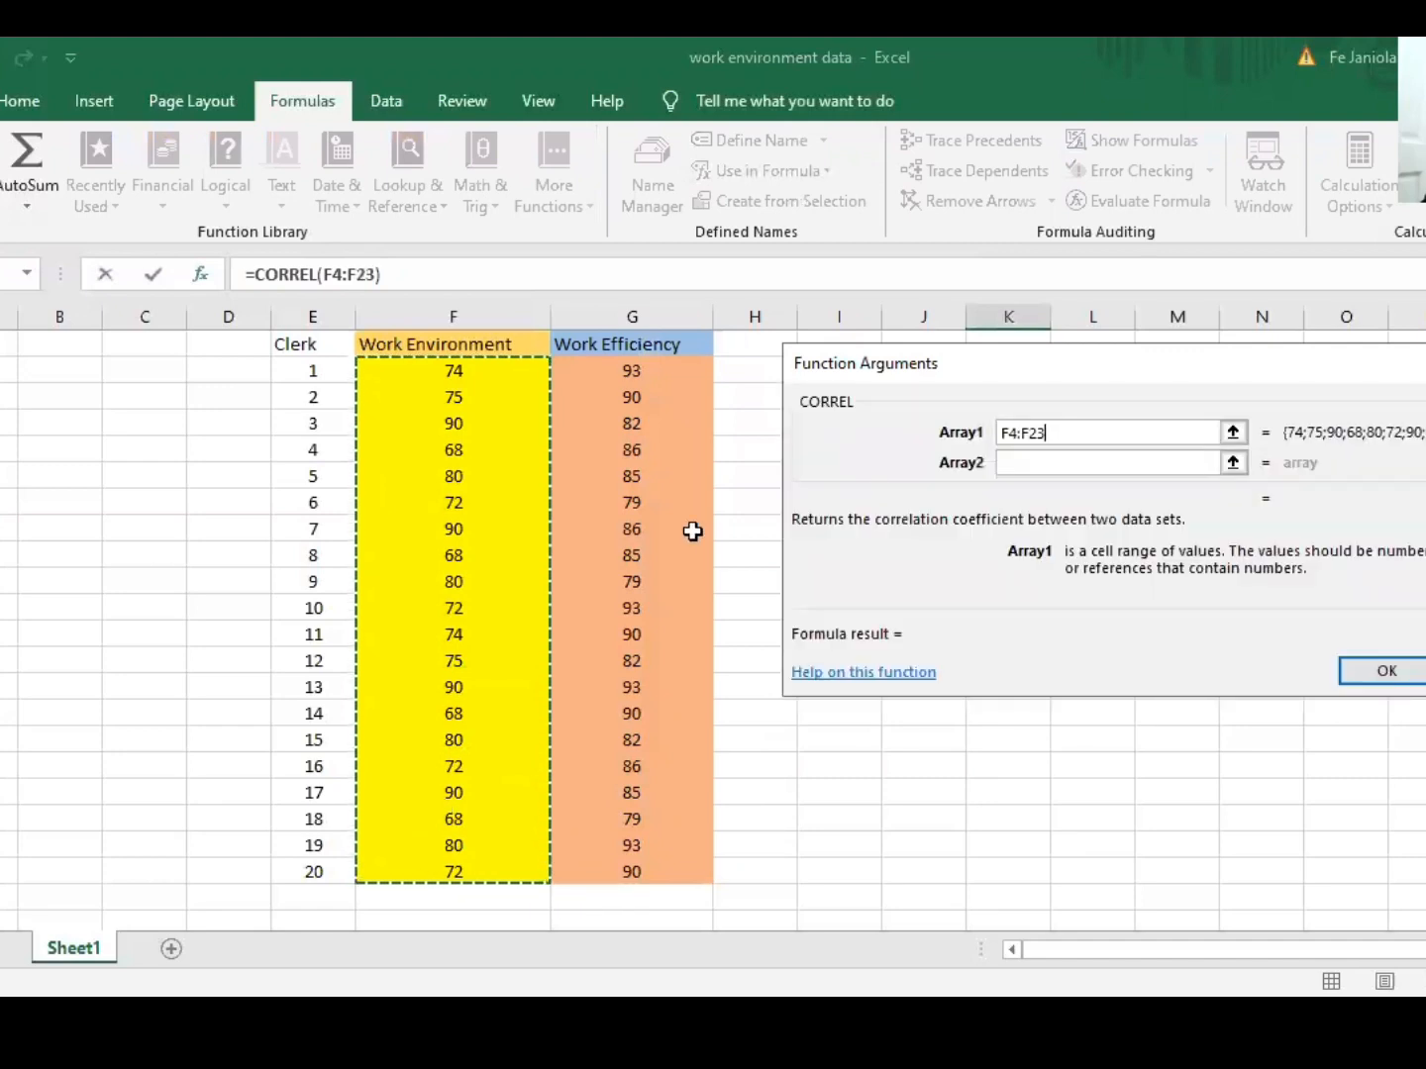
pyautogui.click(1109, 463)
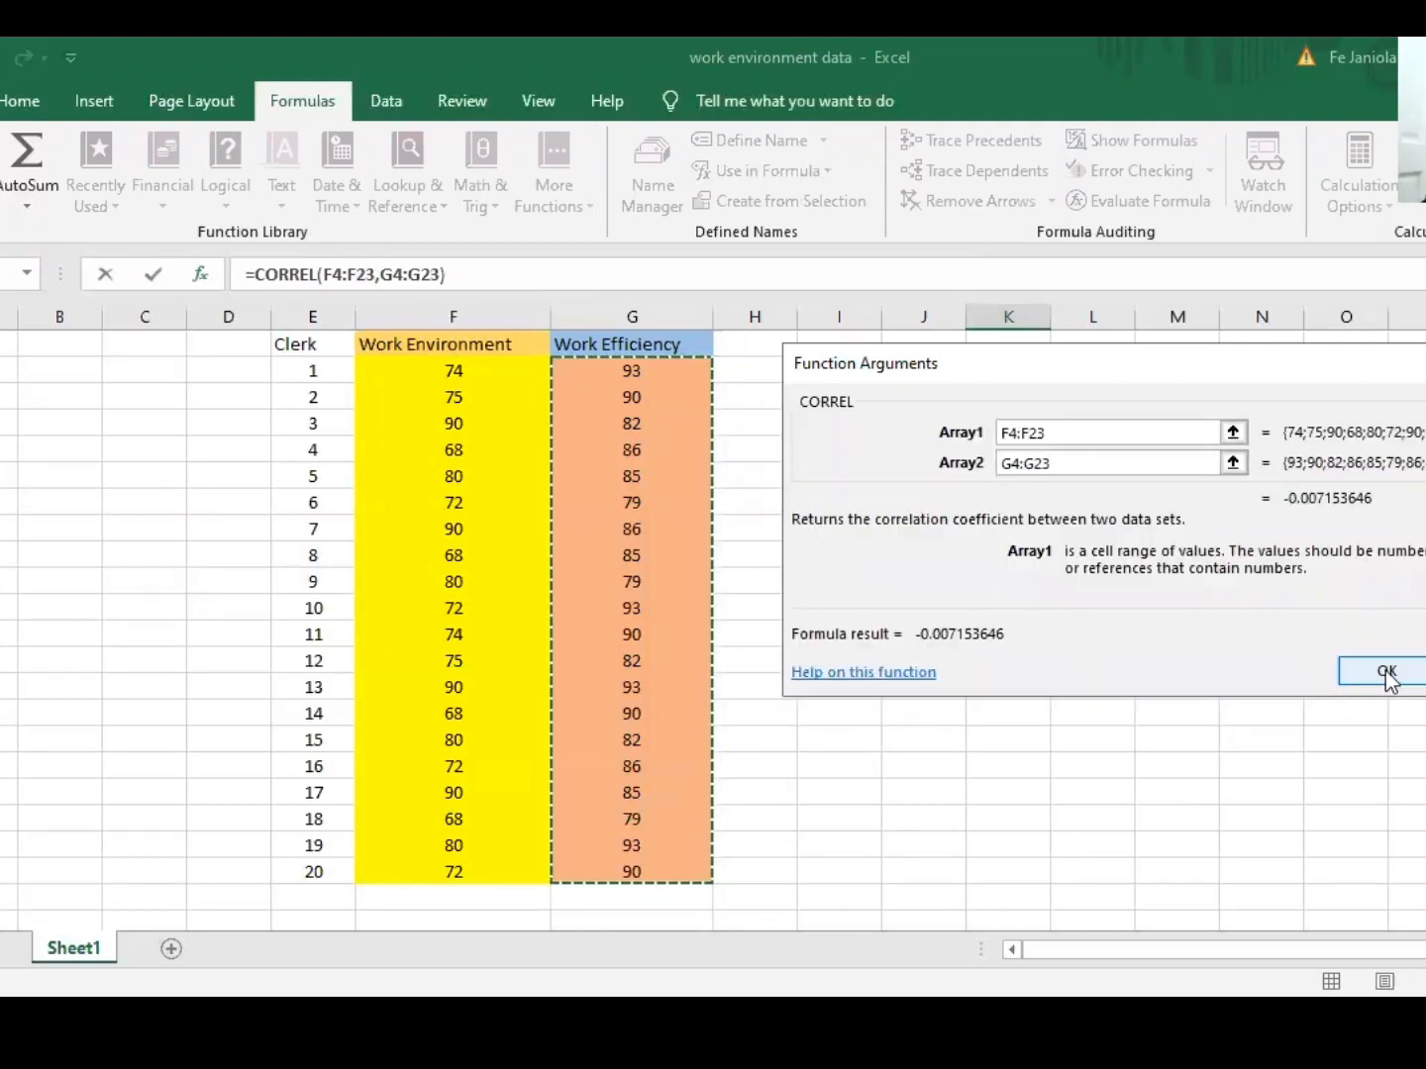
# Step: Confirm the CORREL result -0.00715 in K6 and select cell K8 for another
pyautogui.click(1386, 672)
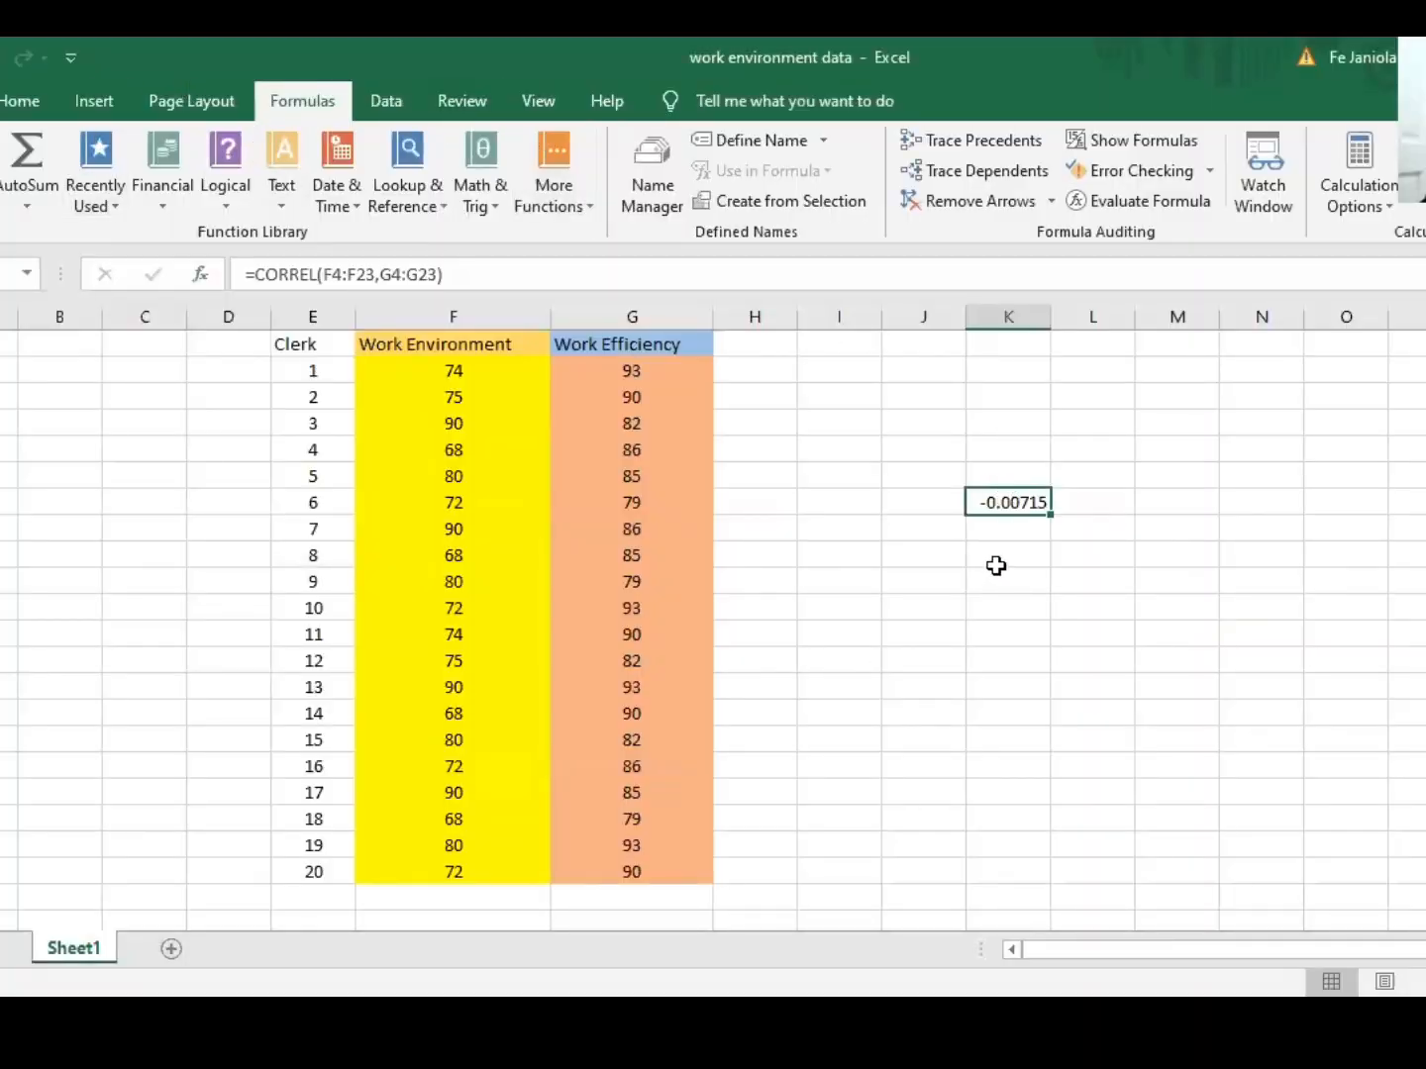
pyautogui.moveTo(1010, 556)
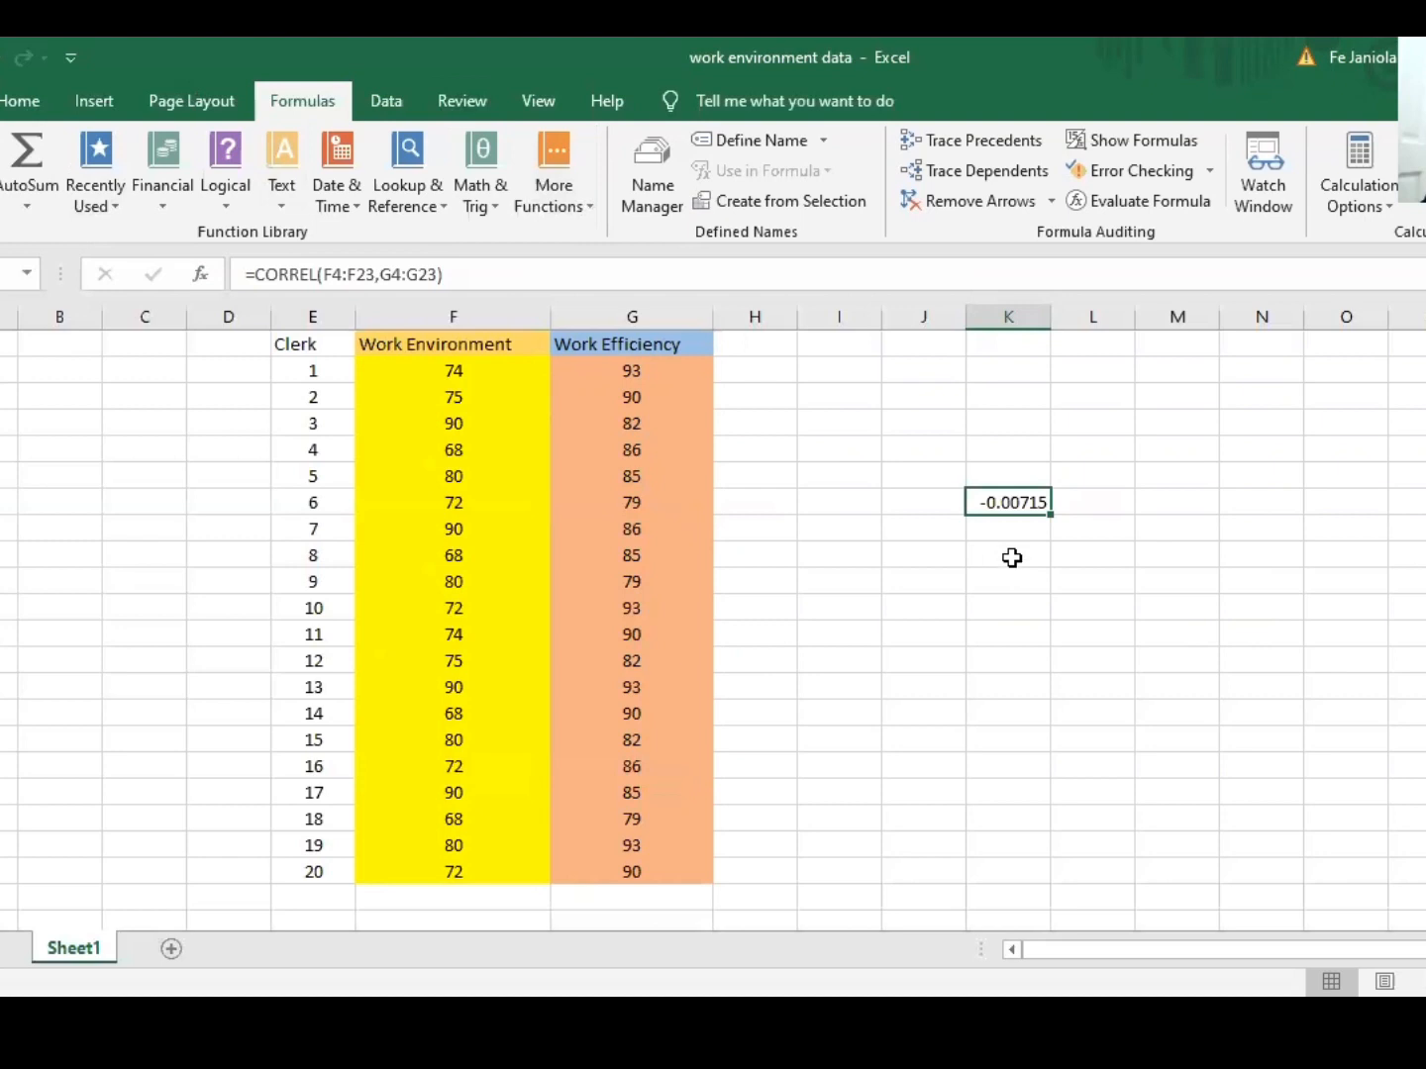
pyautogui.click(1008, 554)
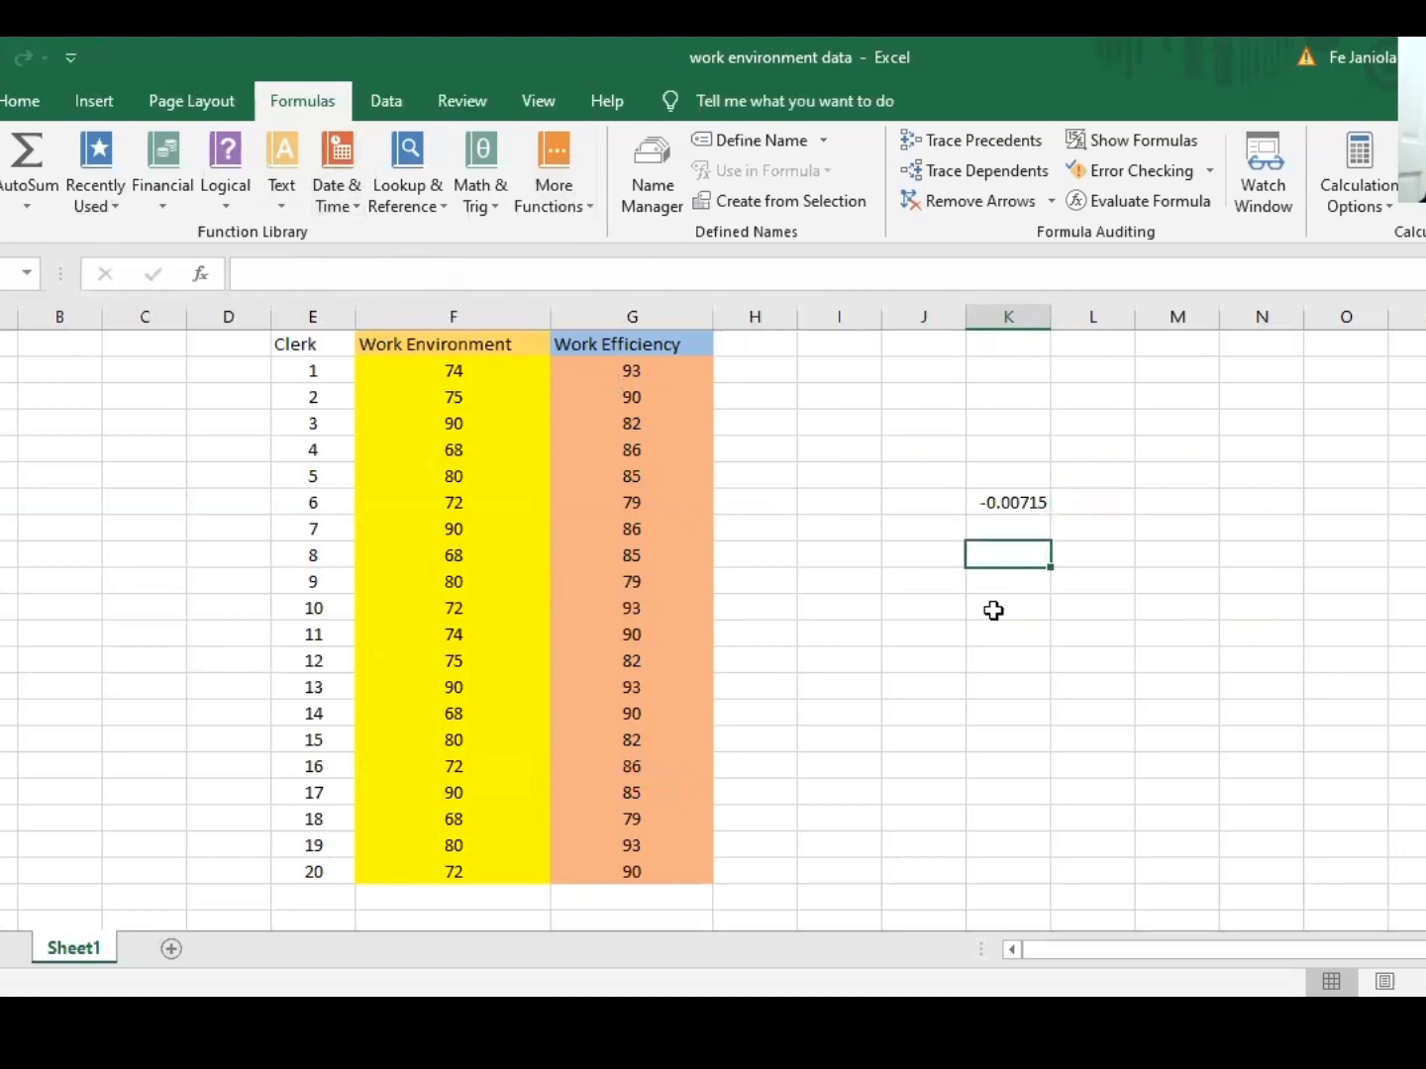
pyautogui.moveTo(578, 103)
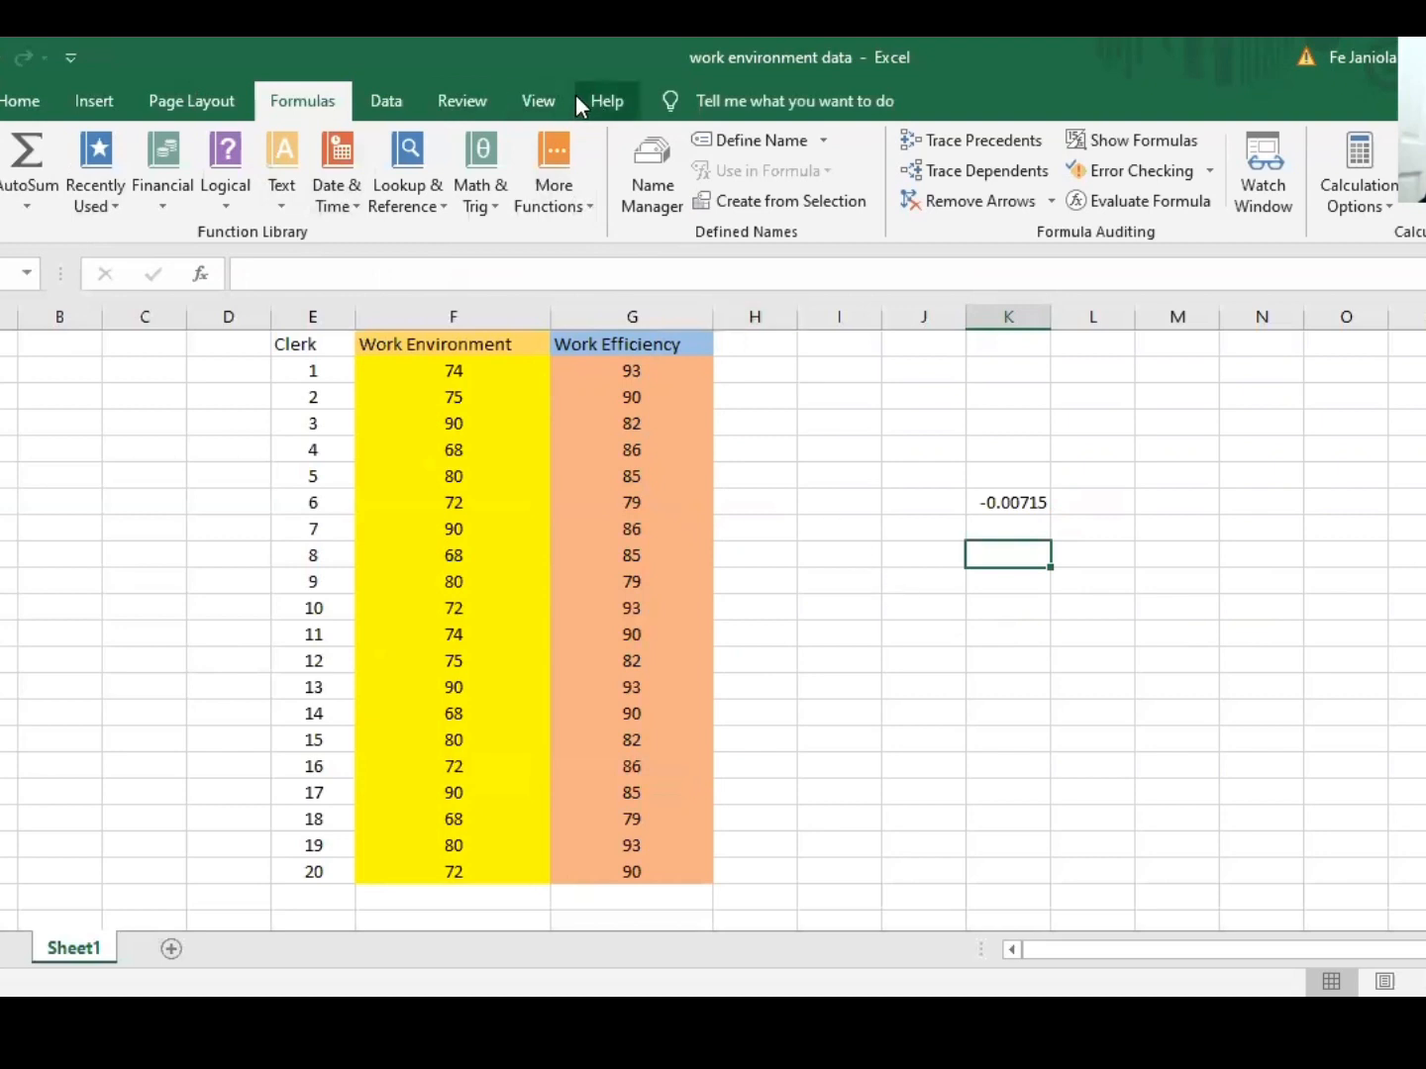
pyautogui.moveTo(301, 99)
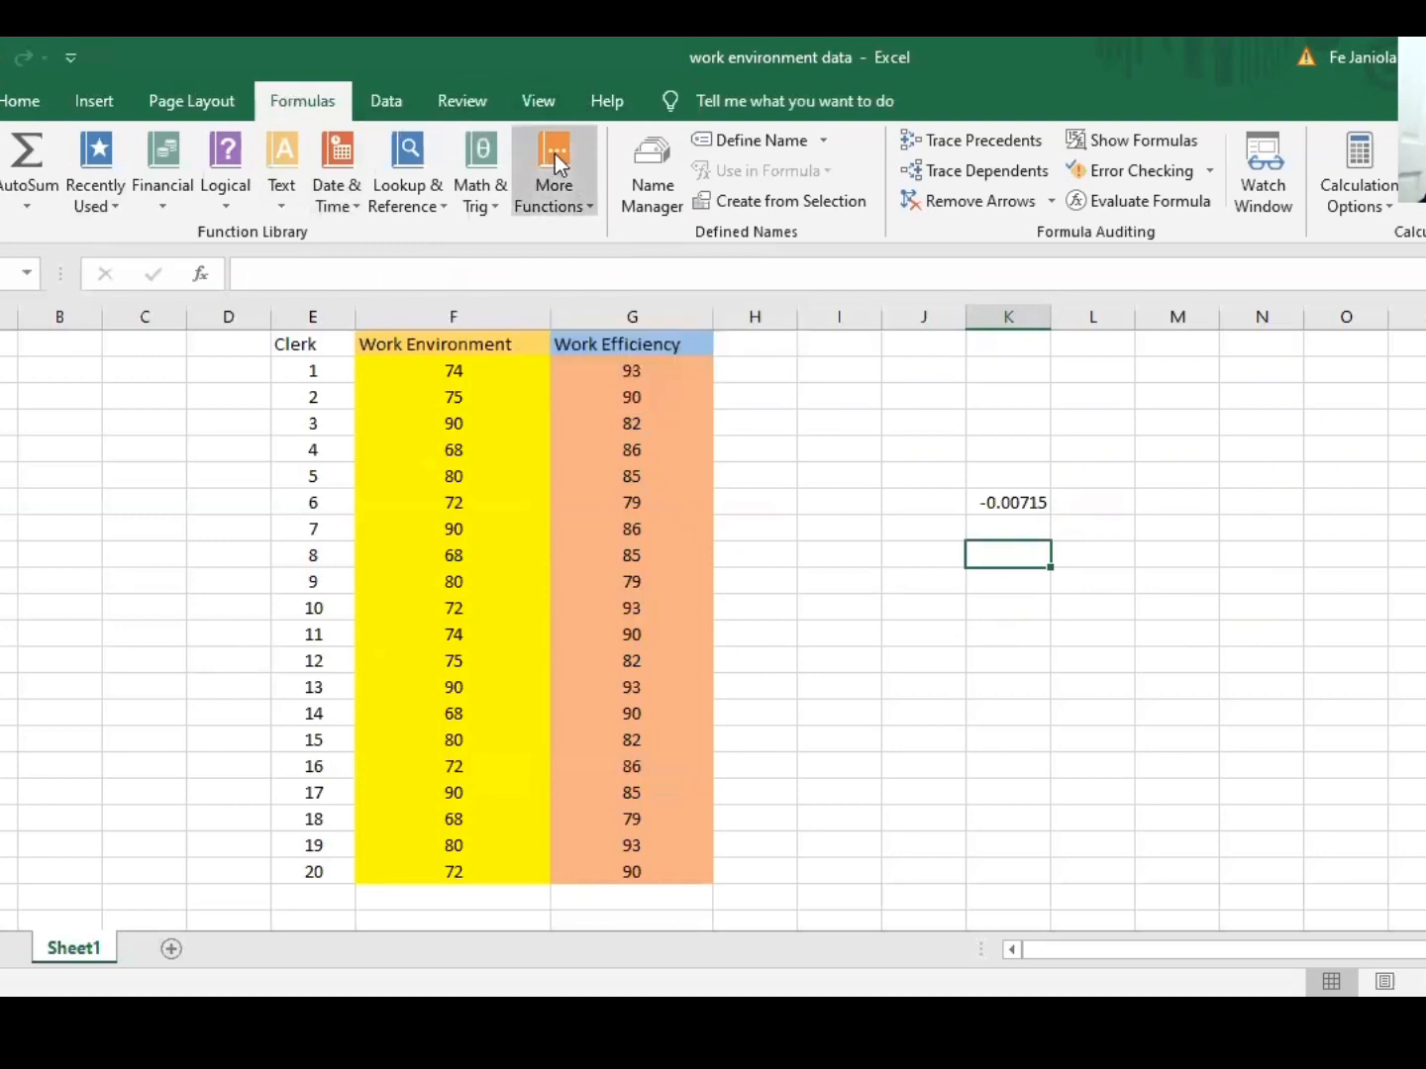
# Step: Enter a second CORREL of F4:F23 against G4:G23 in K8, giving -0.00715
pyautogui.click(555, 169)
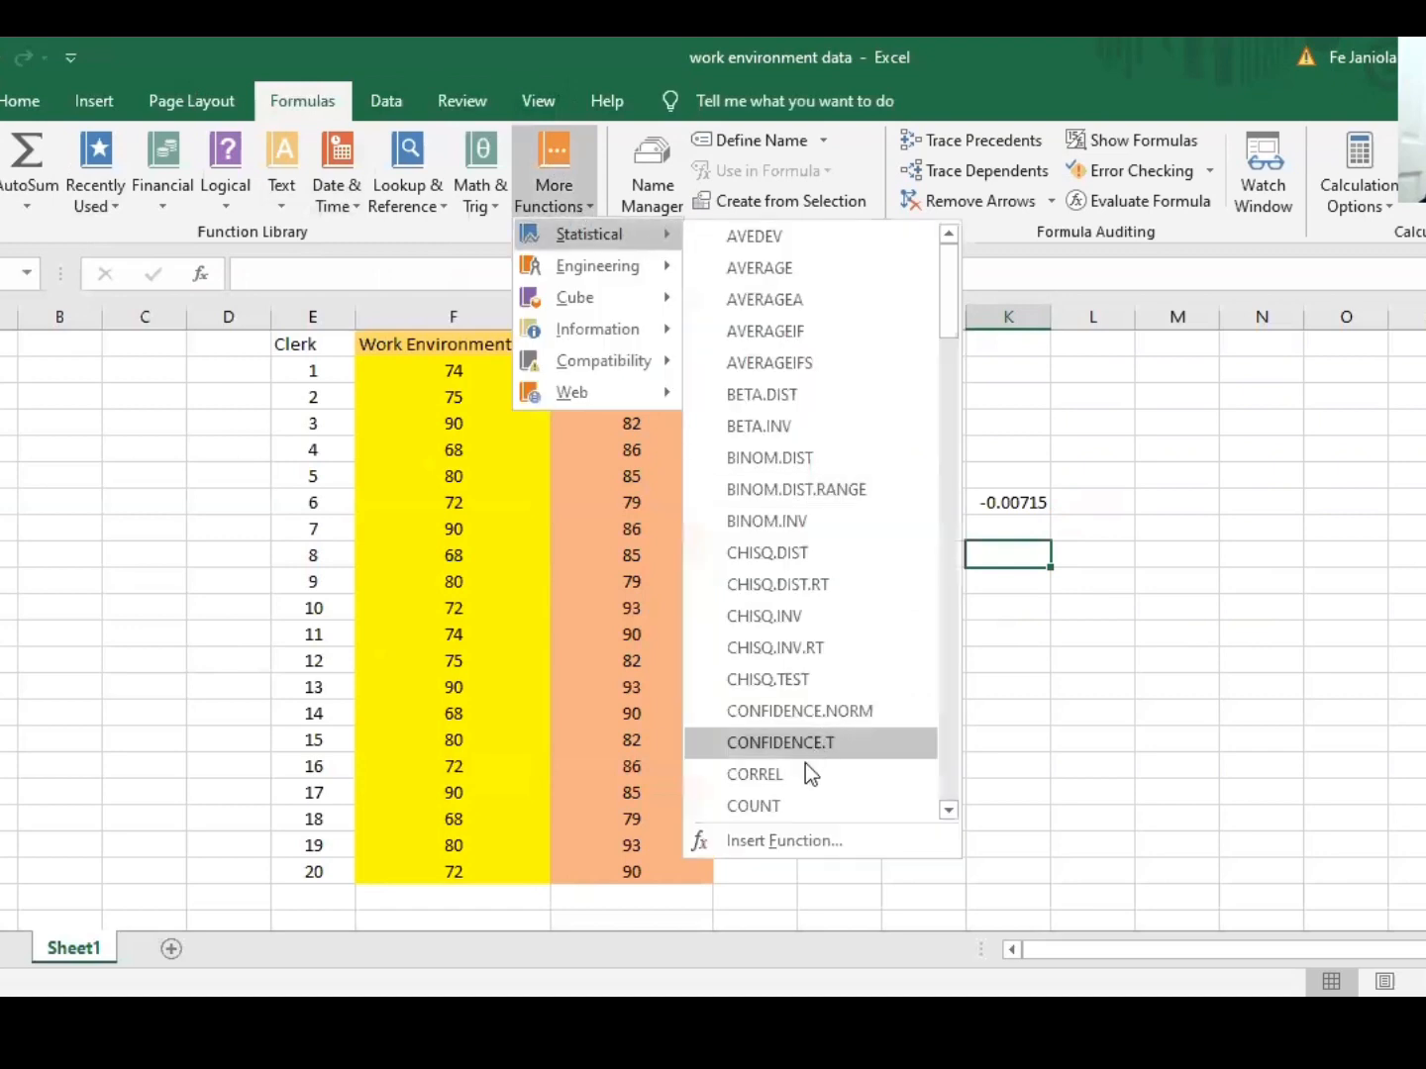
pyautogui.click(755, 775)
pyautogui.write('F4:F23')
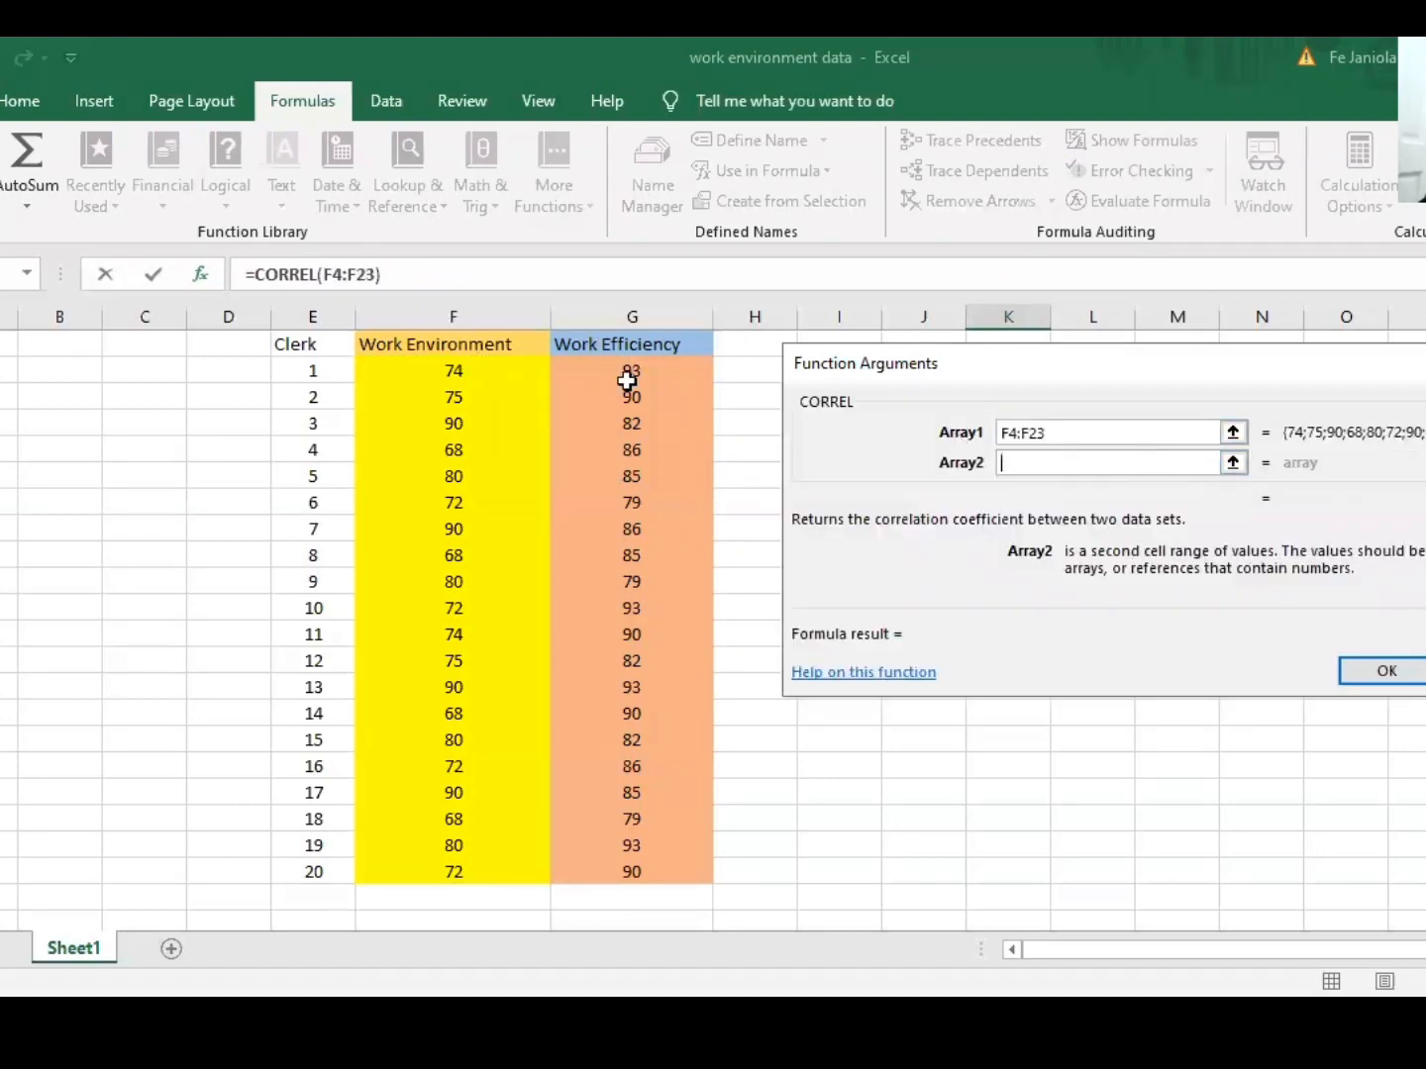
pyautogui.moveTo(632, 370); pyautogui.dragTo(632, 871)
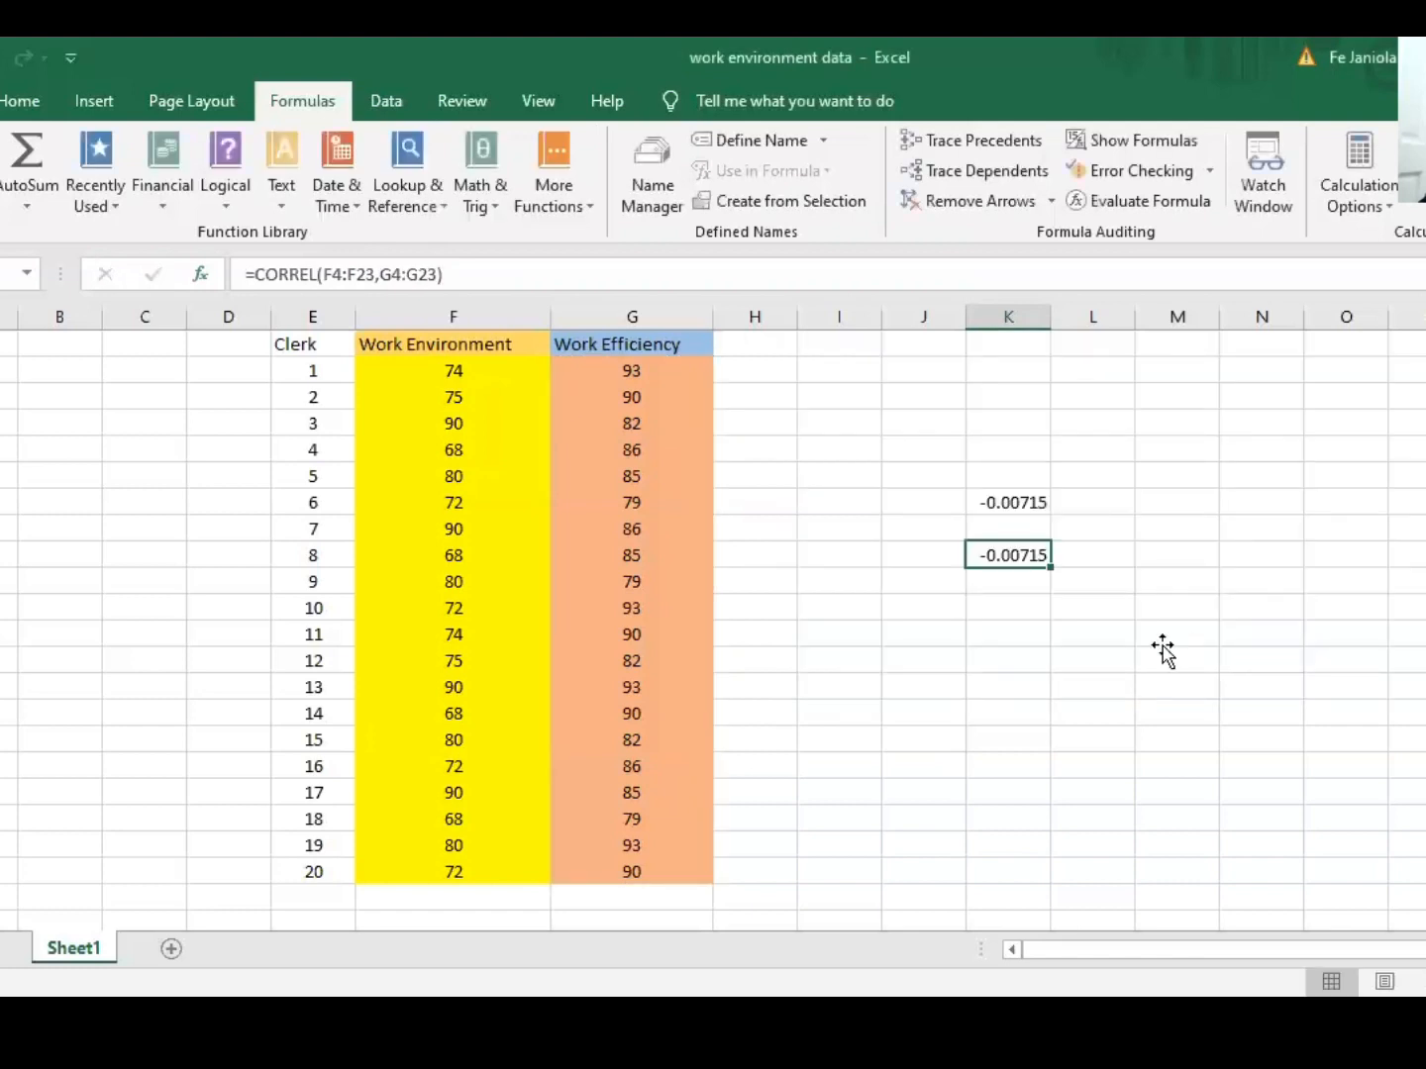
pyautogui.click(1177, 634)
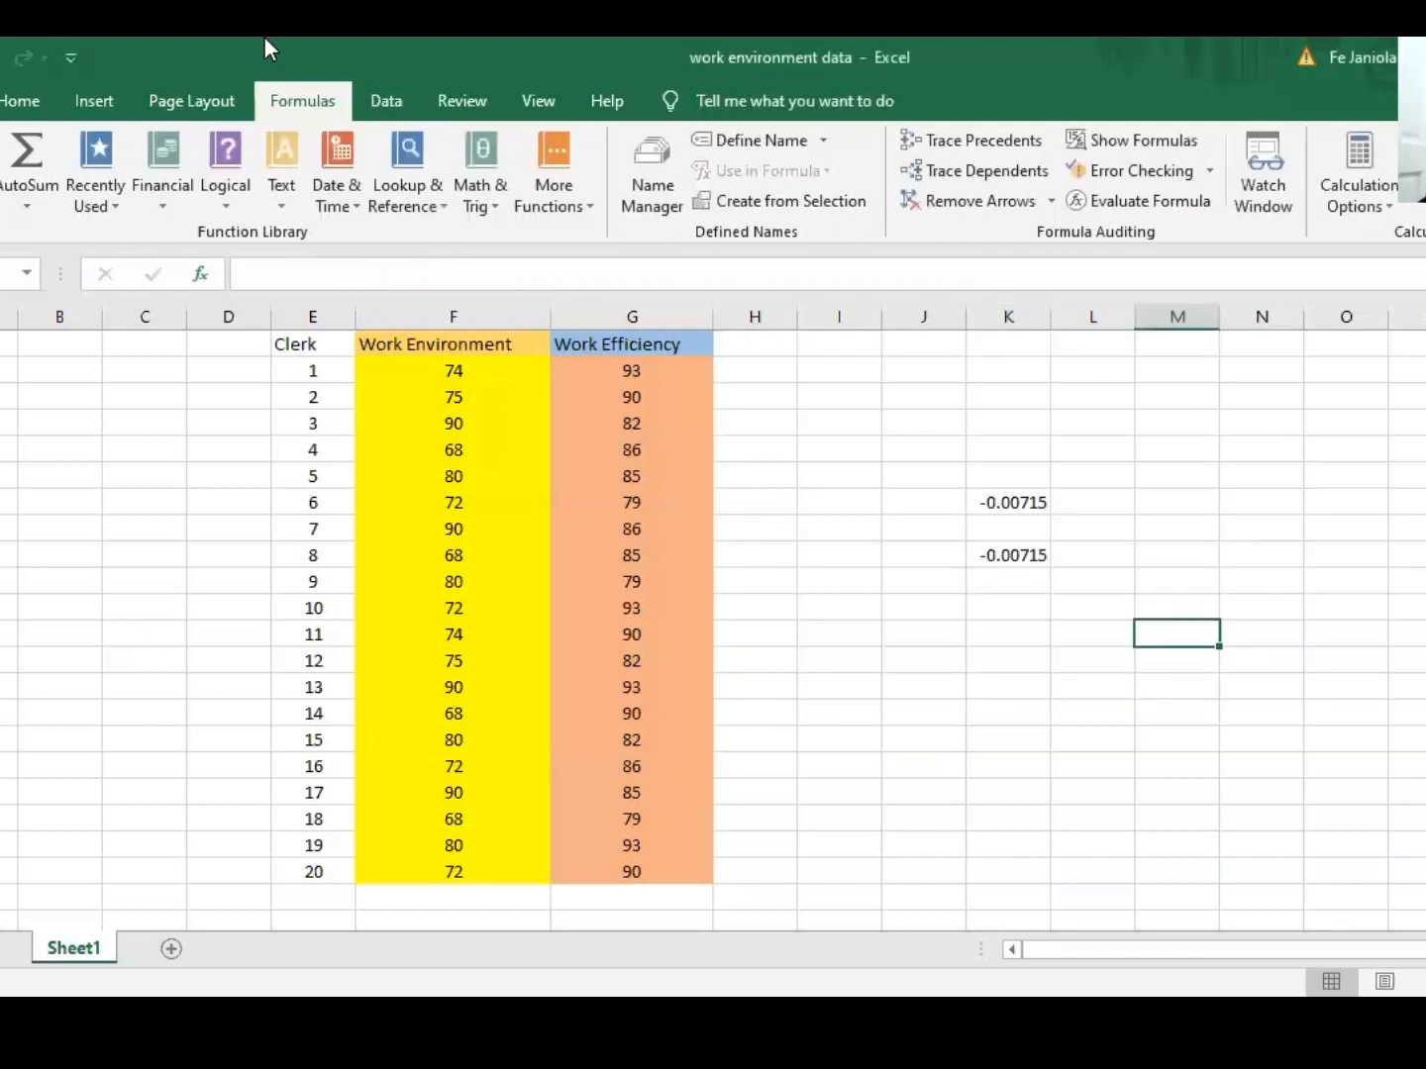